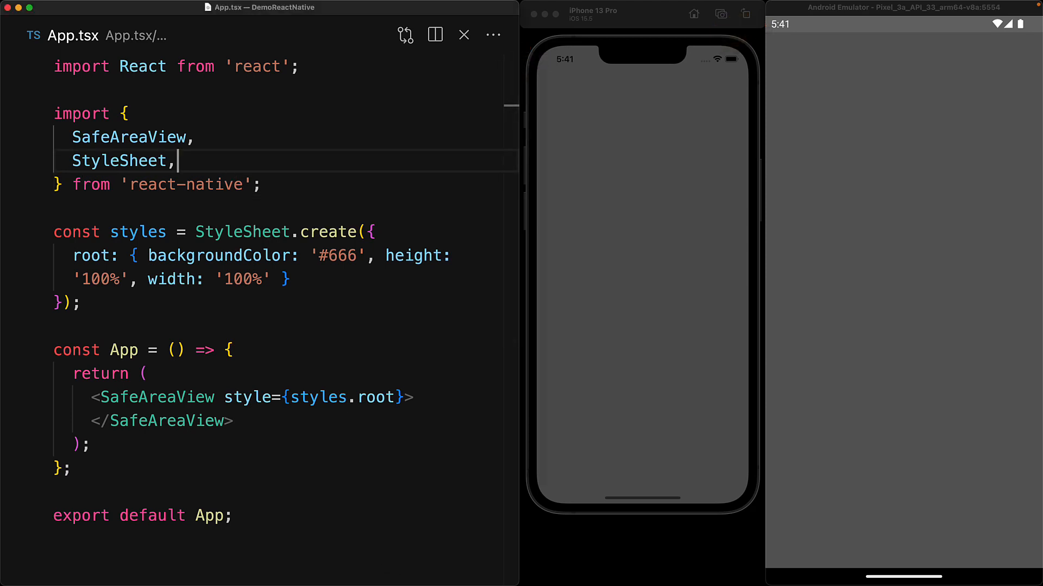
Step: Import StatusBar from react-native and render <StatusBar /> inside the SafeAreaView
{"action": "type", "text": "StatusBar,"}
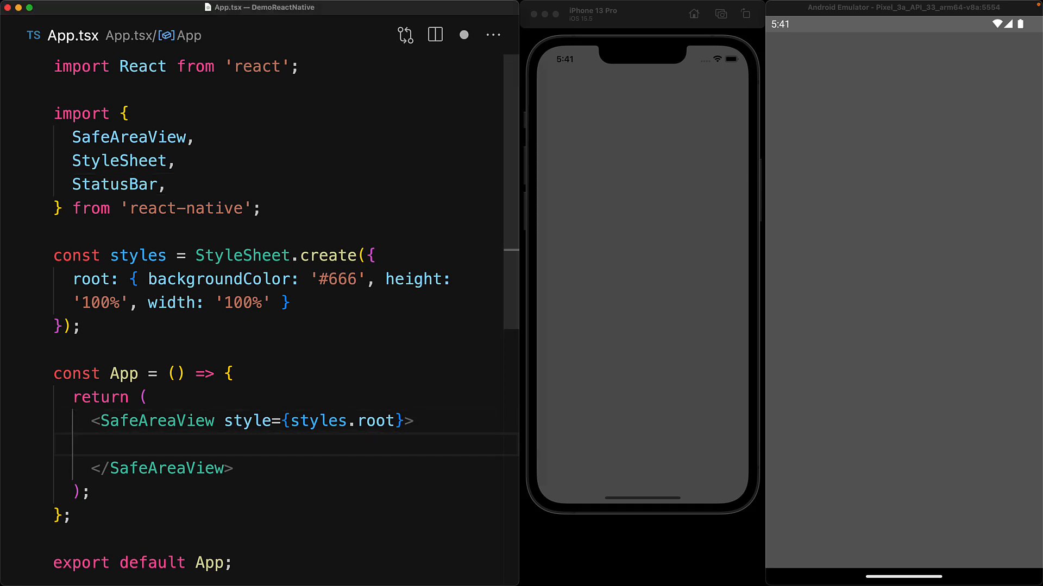
{"action": "type", "text": "<StatusBar />"}
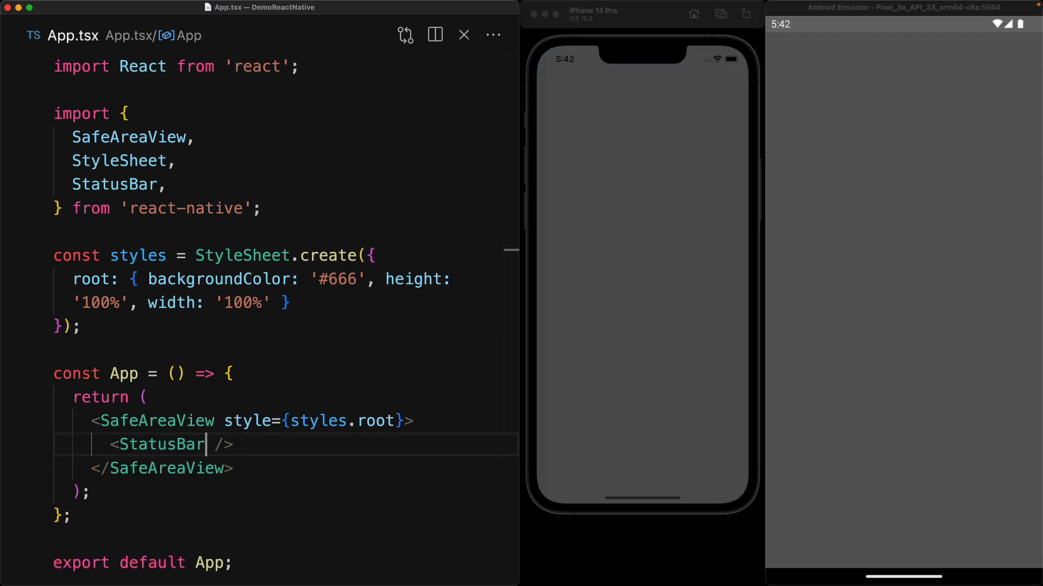
Step: Give the StatusBar element a hidden={false} prop so the status bar shows
{"action": "key", "text": "Enter"}
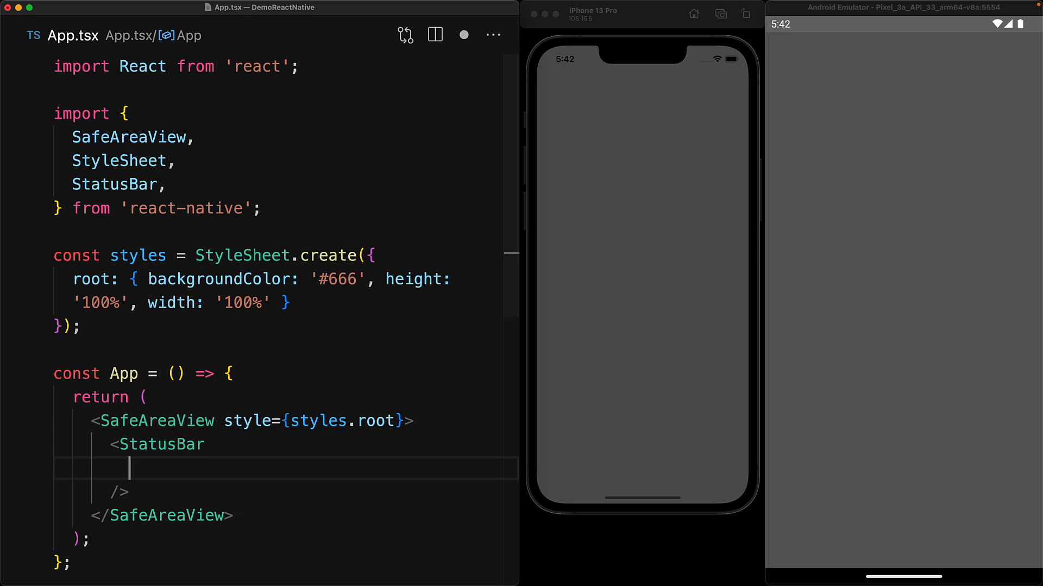
{"action": "type", "text": "hidden"}
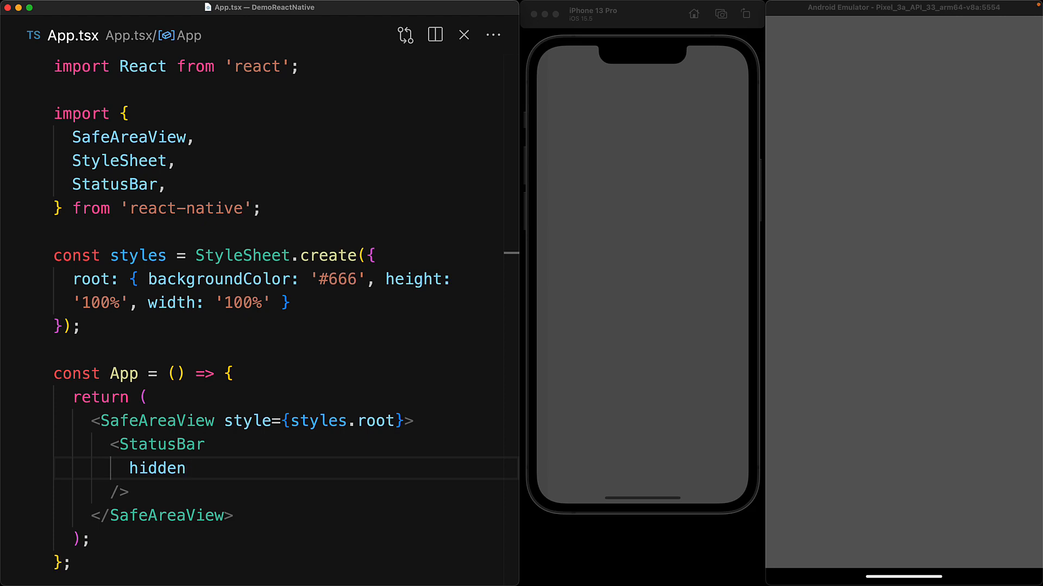
{"action": "type", "text": "={false}"}
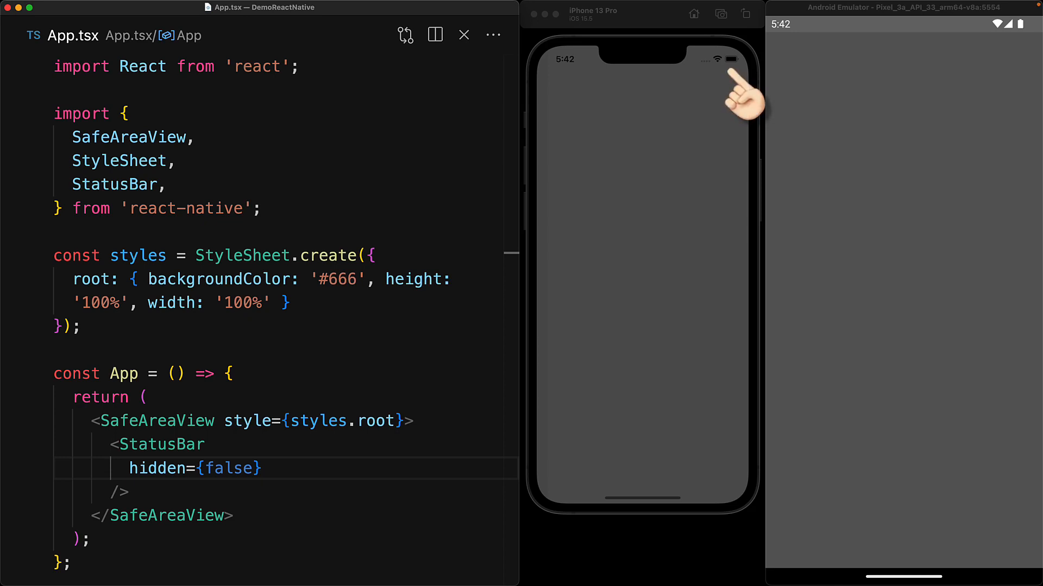
{"action": "mouse_move", "coordinate": [1003, 59]}
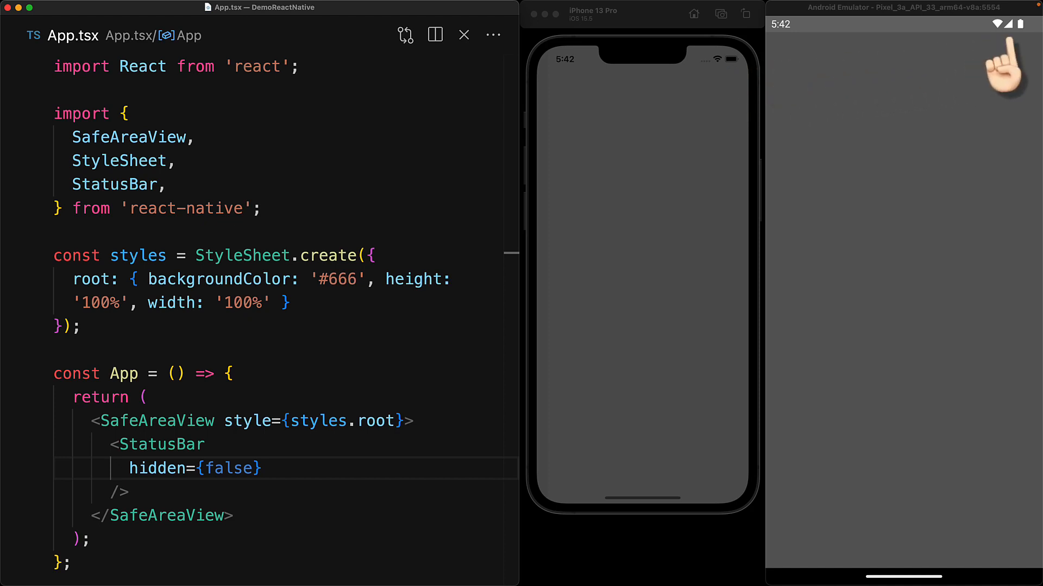
Step: Set barStyle='light-content' on the StatusBar and save so the app reloads
{"action": "type", "text": "barStyle='default'"}
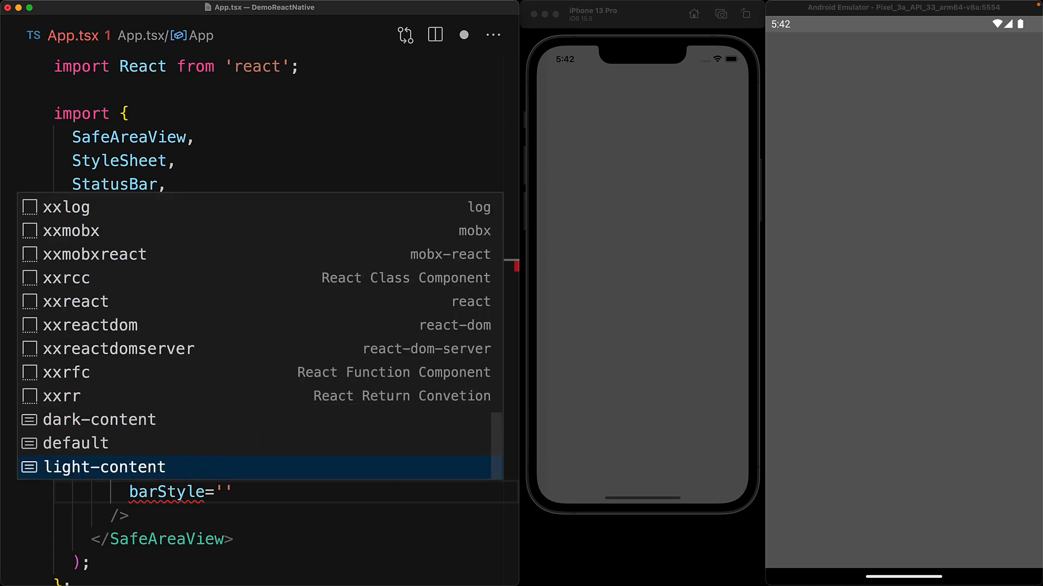
{"action": "left_click", "coordinate": [105, 467]}
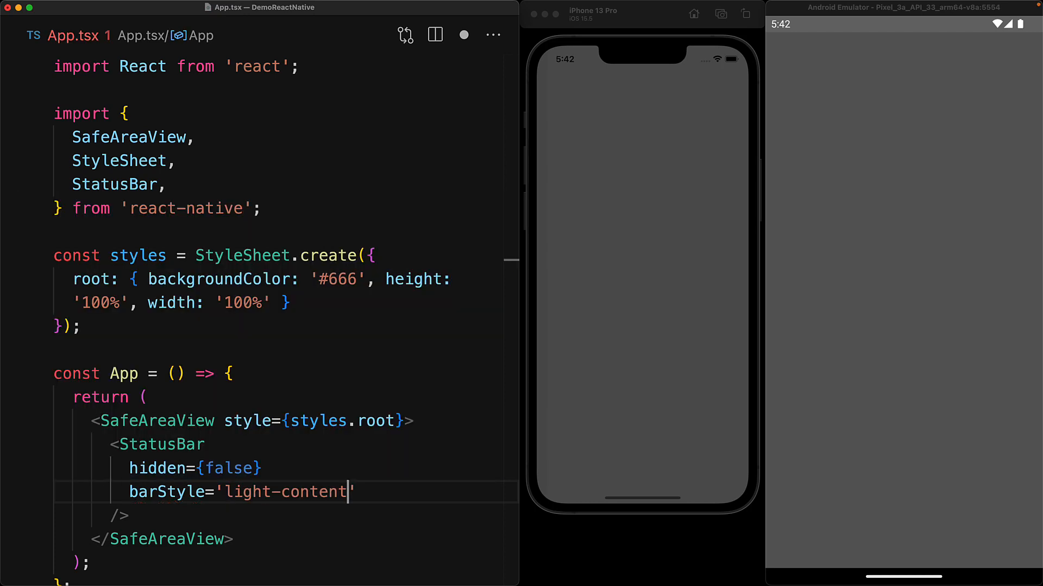
{"action": "key", "text": "cmd+s"}
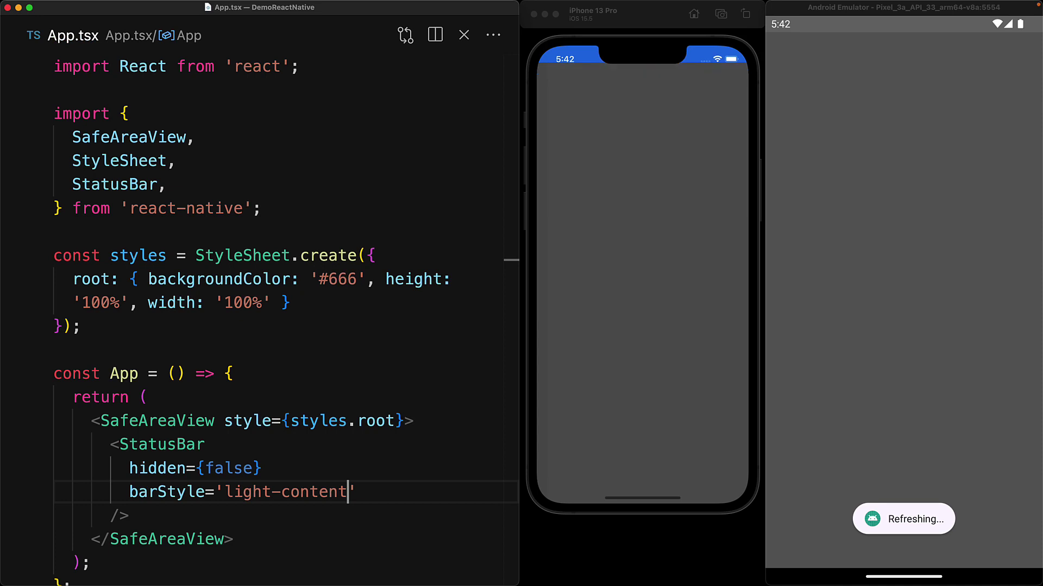
{"action": "double_click", "coordinate": [247, 493]}
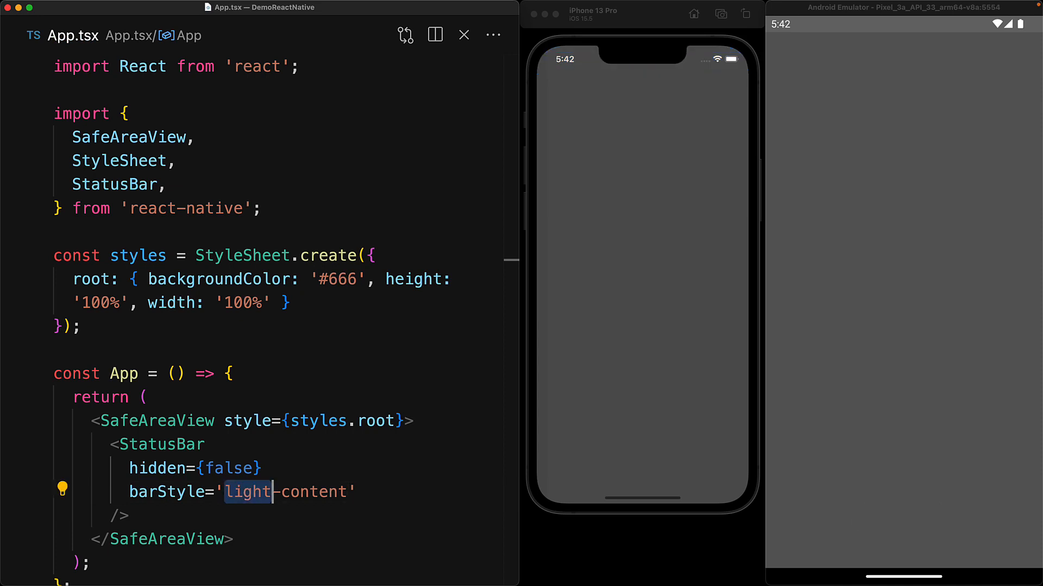
{"action": "type", "text": "dark"}
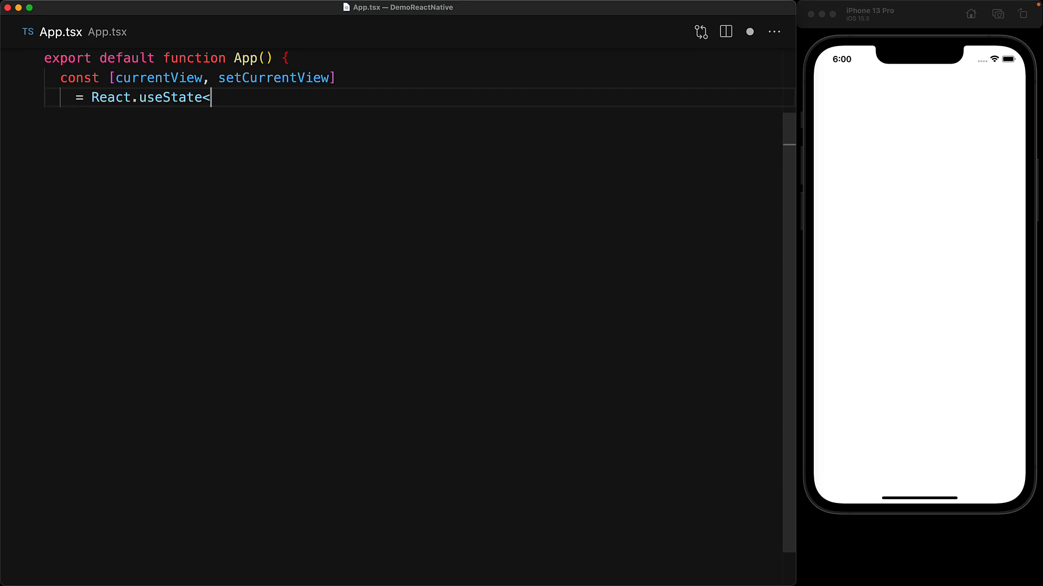
Step: Write App with a 'search' | 'item' currentView state and item buttons calling onItemSelect
{"action": "type", "text": "'search' | 'item'>('search');"}
{"action": "type", "text": "<Button title='Look"}
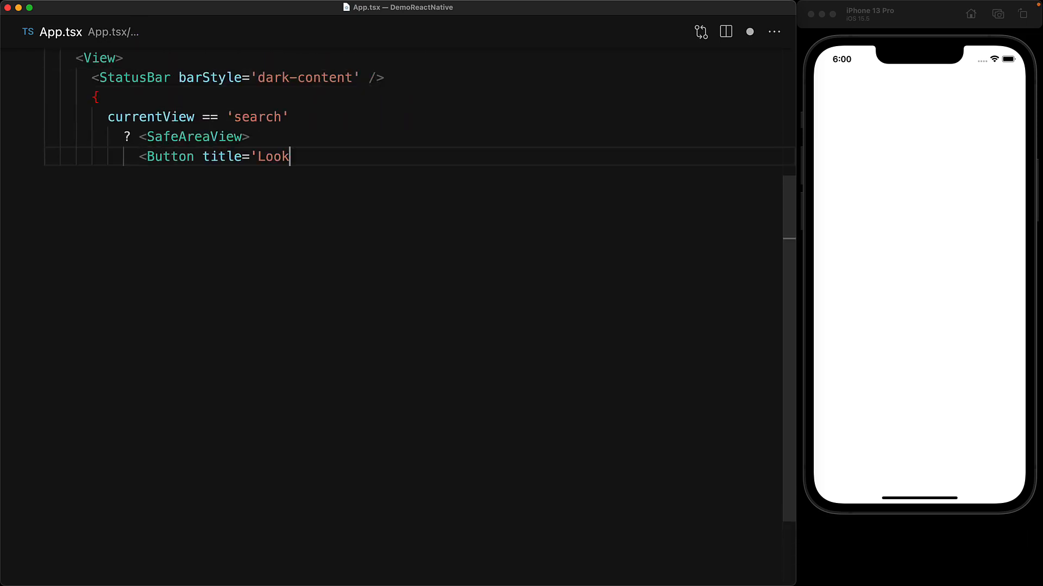
{"action": "type", "text": "At An Item A' onPress={onItemSelect} />"}
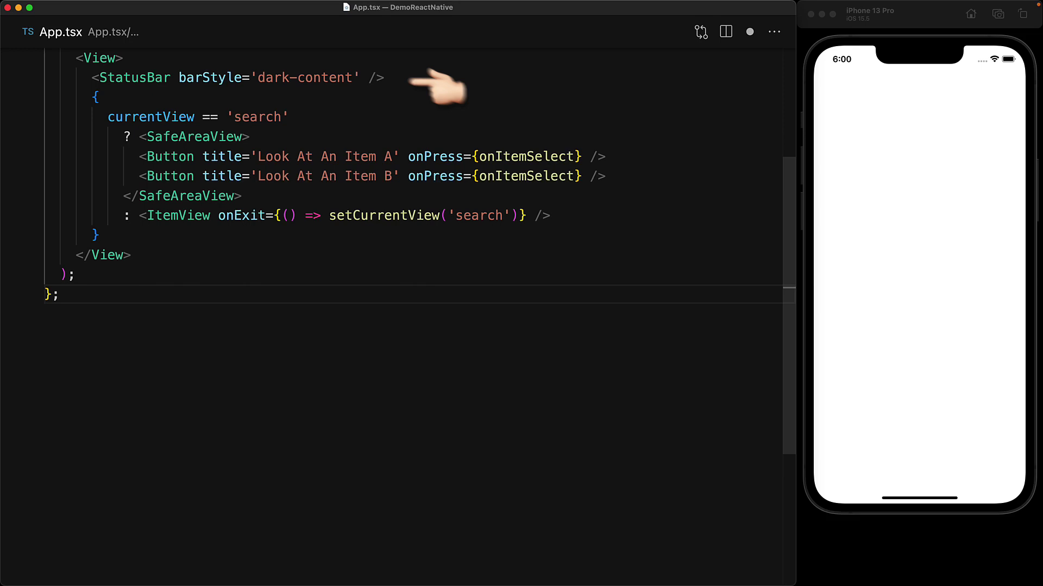
{"action": "mouse_move", "coordinate": [618, 162]}
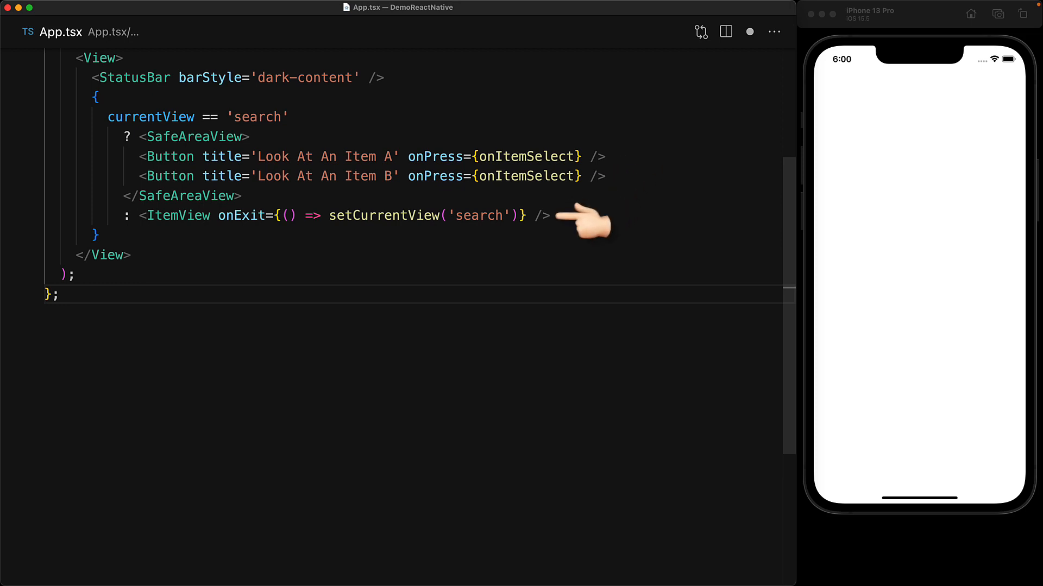
Step: Define the styles StyleSheet and an ItemView with Lorem Item text and an Exit To Search button
{"action": "type", "text": "const styles = StyleSheet.create({"}
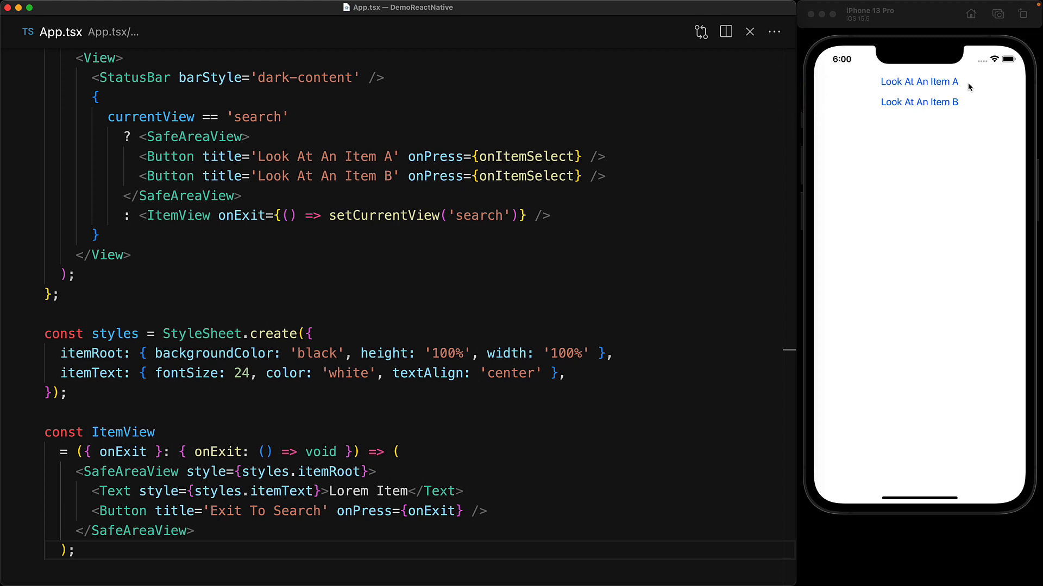
Step: Open the 'Look At An Item A' view in the simulator to show the black Lorem Item screen
{"action": "left_click", "coordinate": [918, 81]}
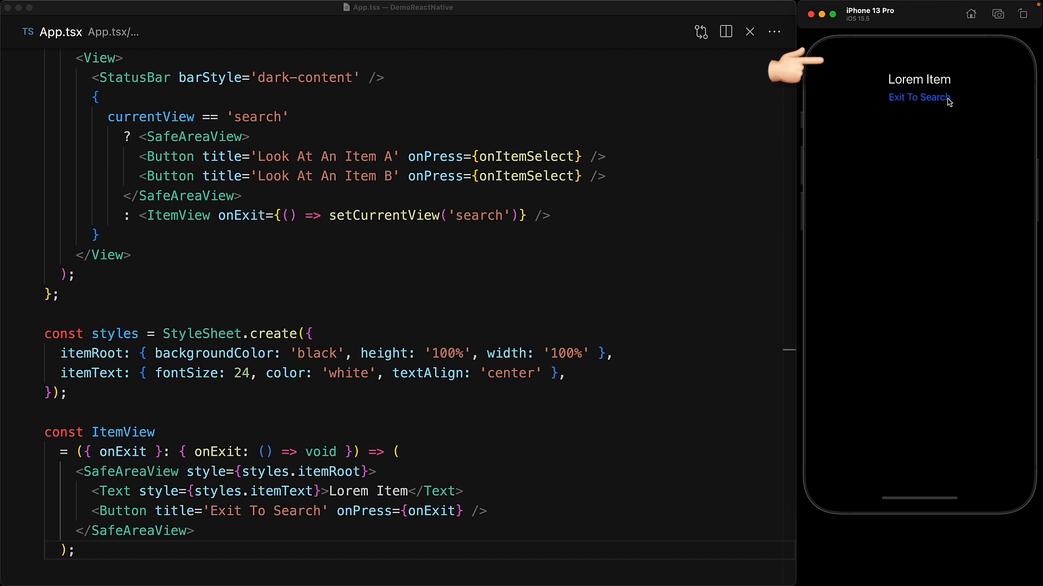
{"action": "mouse_move", "coordinate": [958, 83]}
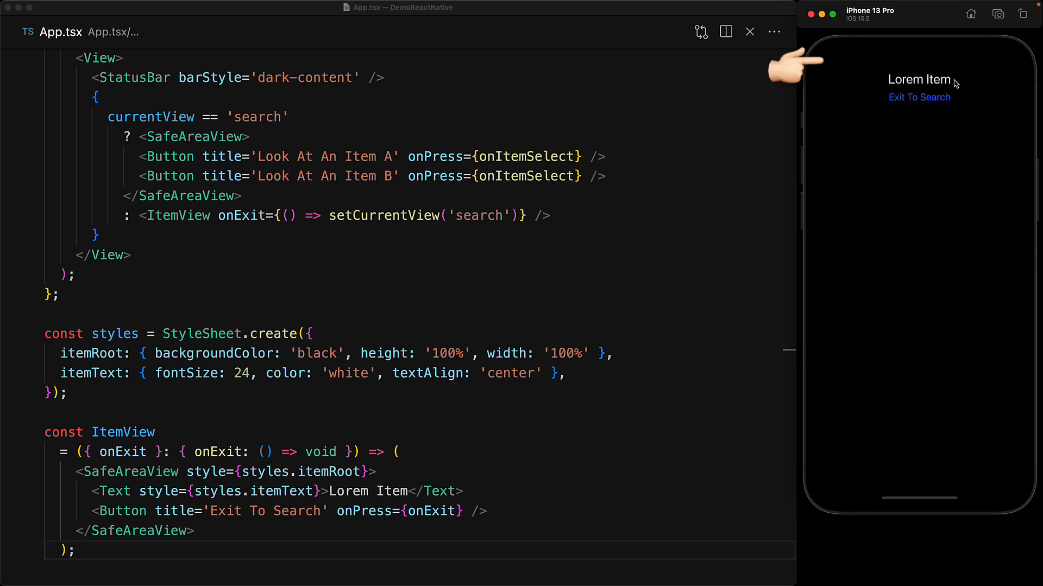
{"action": "left_click", "coordinate": [918, 97]}
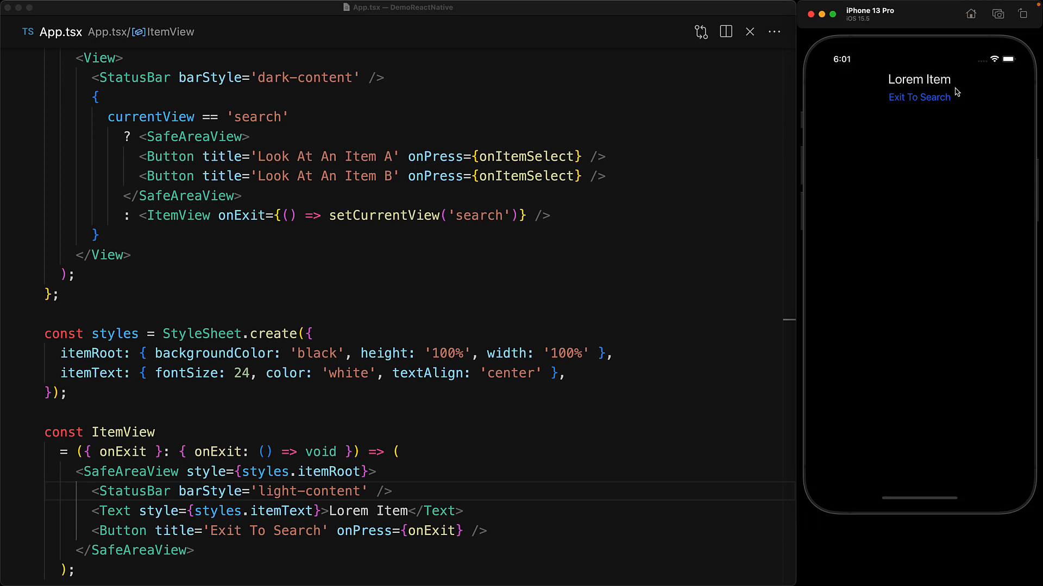
Step: Return from the item view to the search screen via Exit To Search in the simulator
{"action": "left_click", "coordinate": [918, 97]}
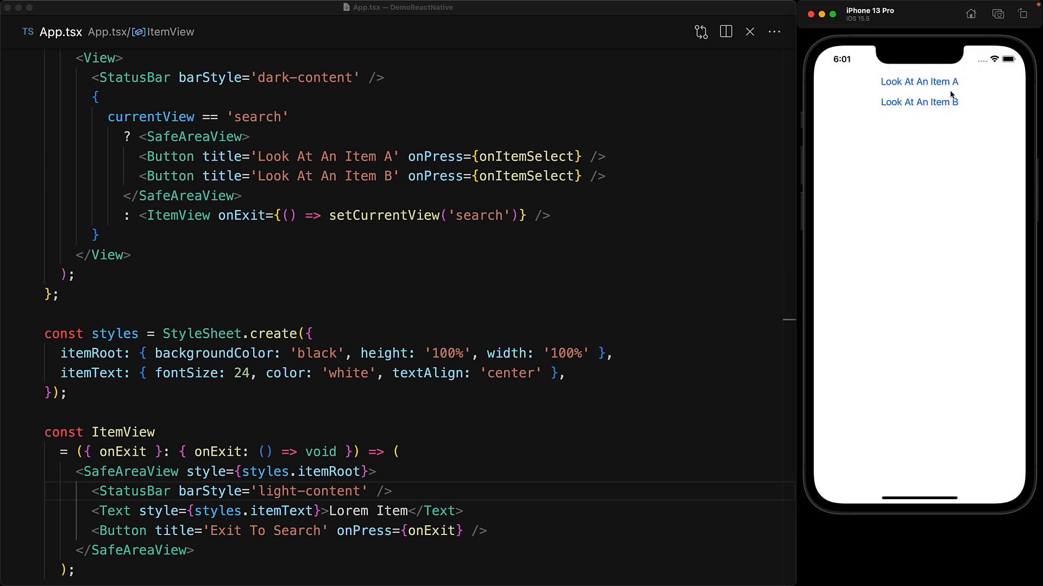
{"action": "mouse_move", "coordinate": [947, 105]}
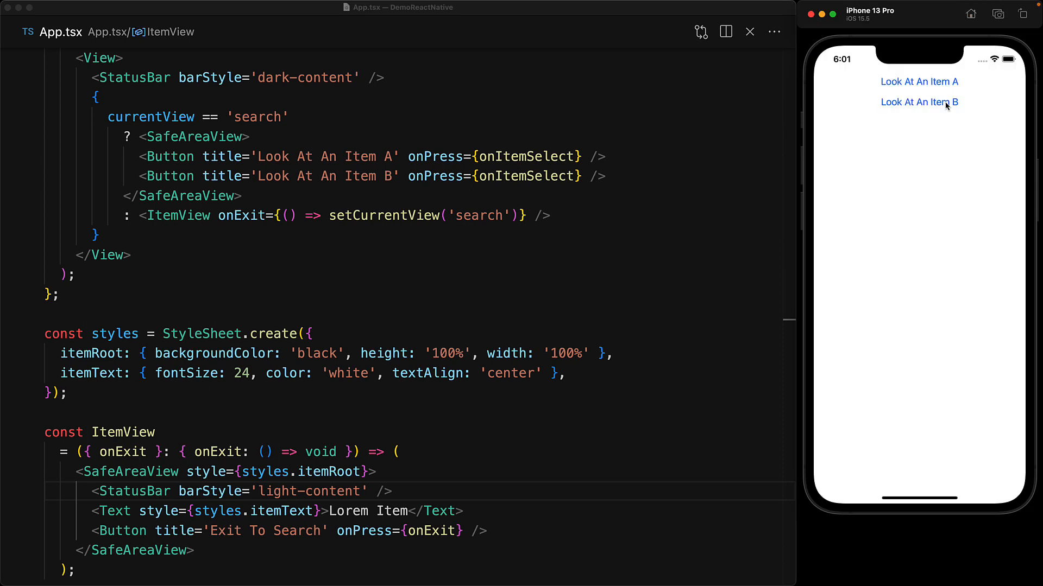